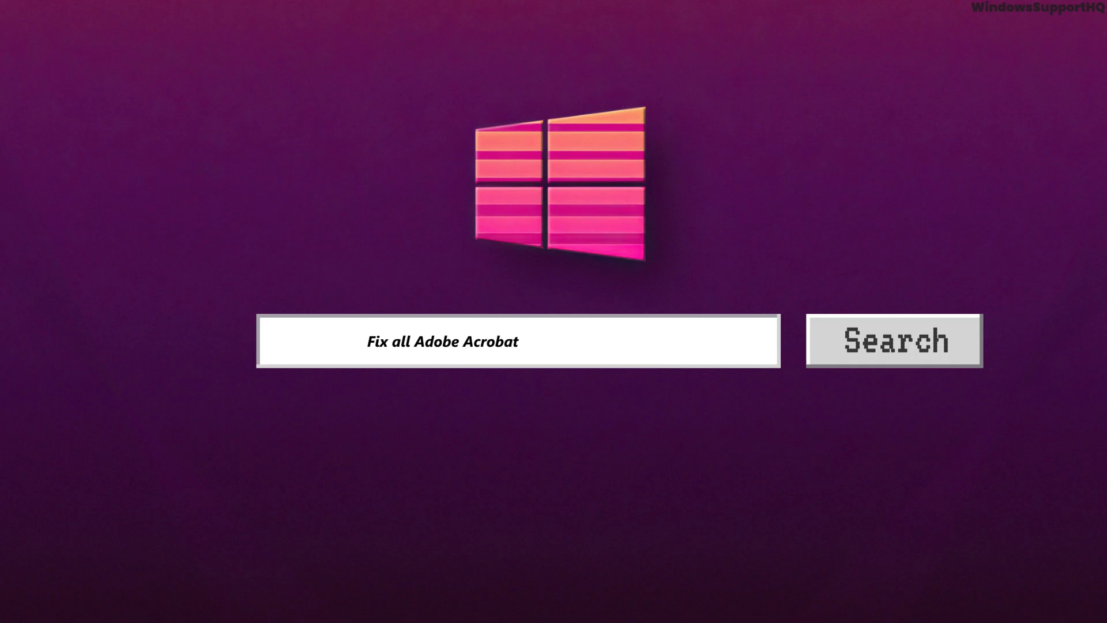
- Complete the intro search bar text to read 'Fix all Adobe Acrobat problems and errors'
{"action": "type", "text": "problems and errors"}
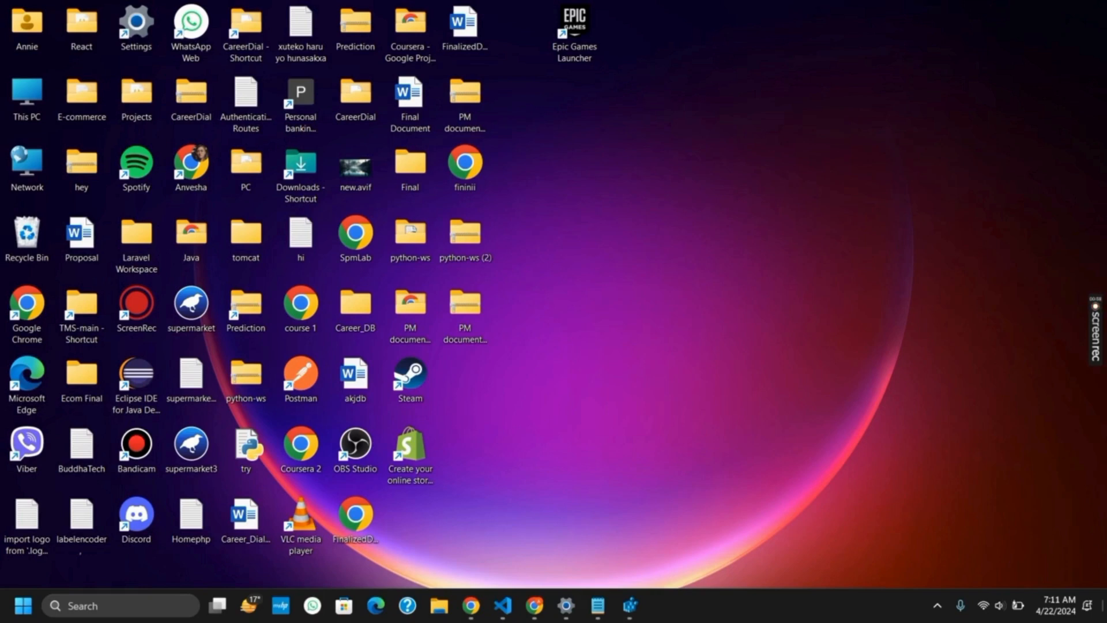
{"action": "mouse_move", "coordinate": [893, 464]}
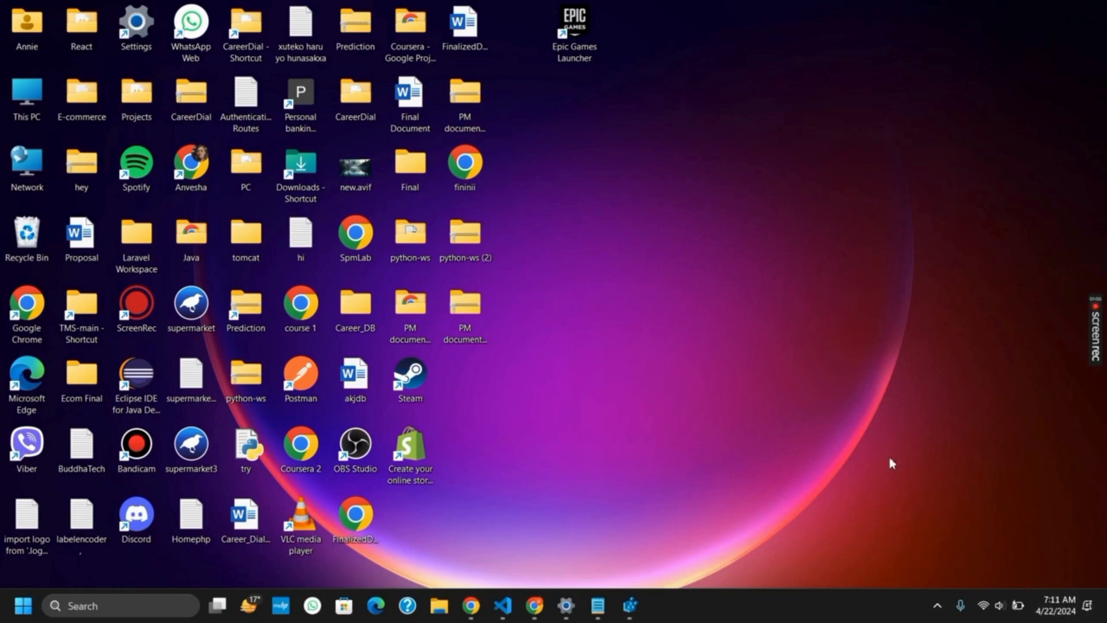
{"action": "left_click", "coordinate": [410, 376]}
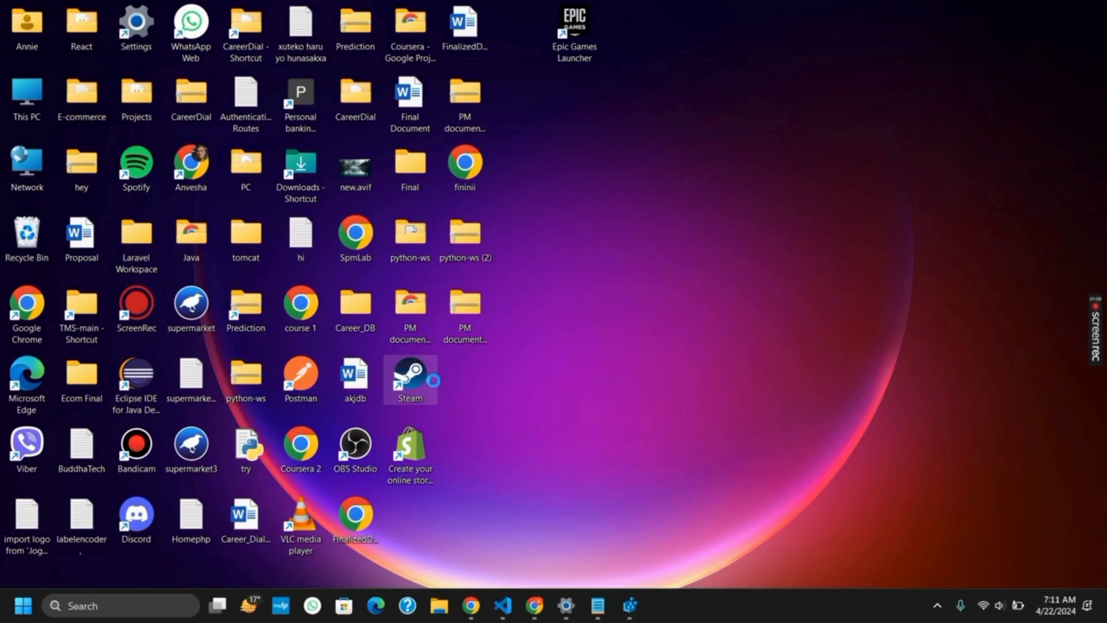
{"action": "mouse_move", "coordinate": [432, 384]}
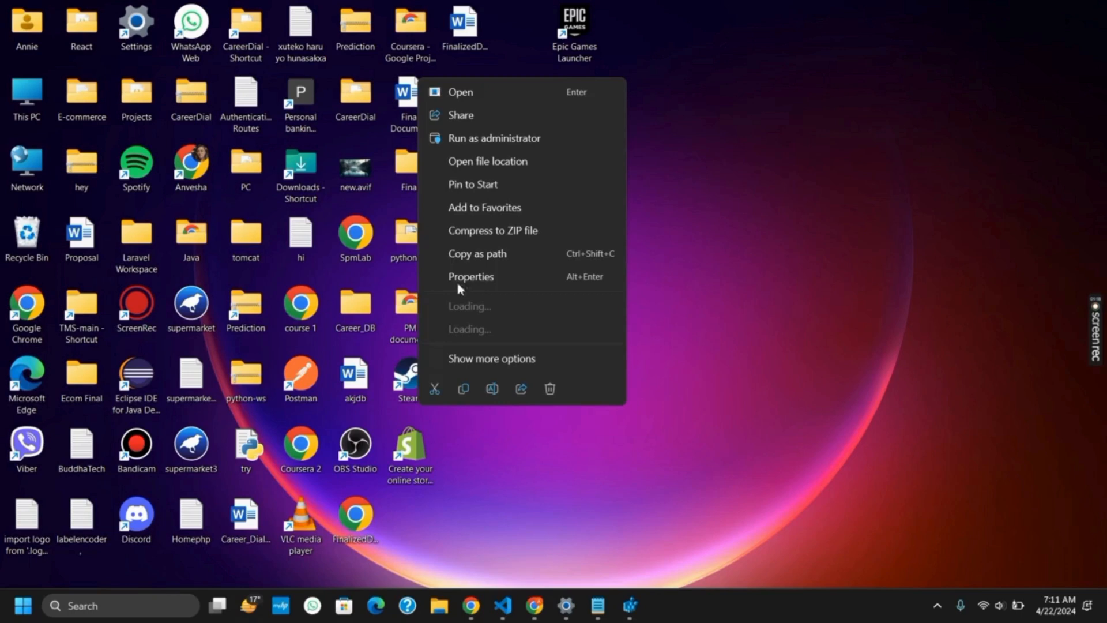
{"action": "mouse_move", "coordinate": [495, 137]}
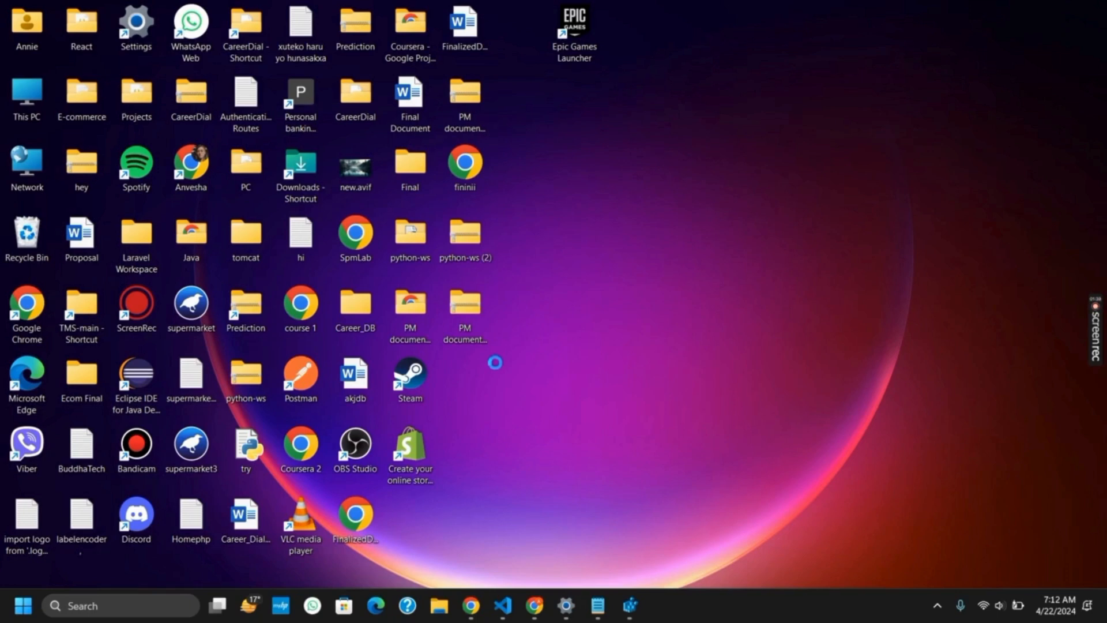
- Show the Steam shortcut's classic context menu with Run as administrator and Troubleshoot compatibility
{"action": "right_click", "coordinate": [465, 169]}
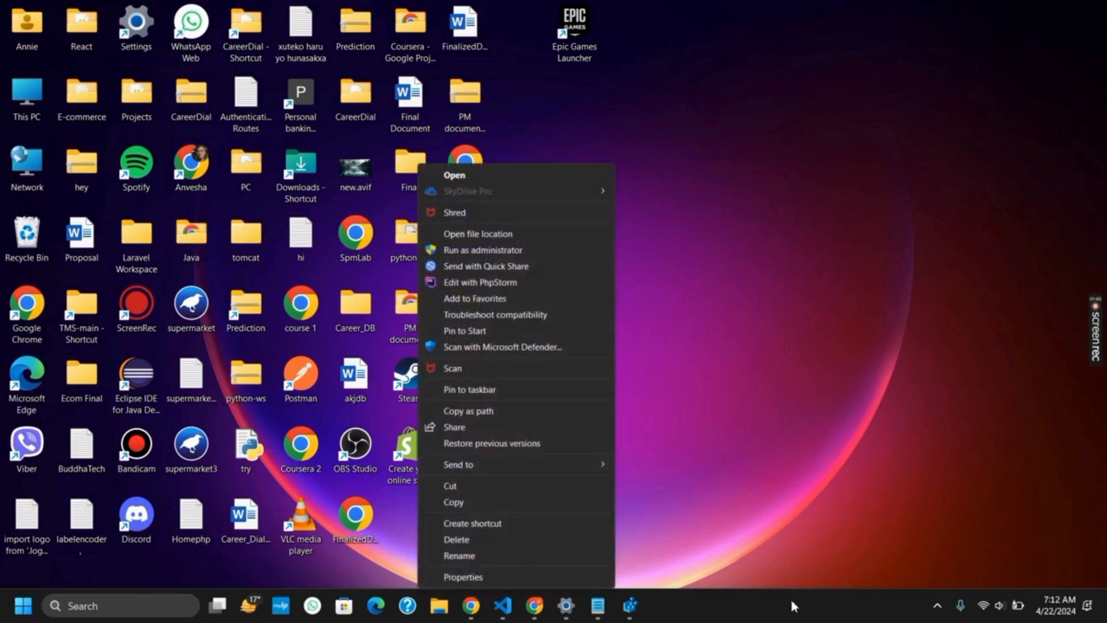